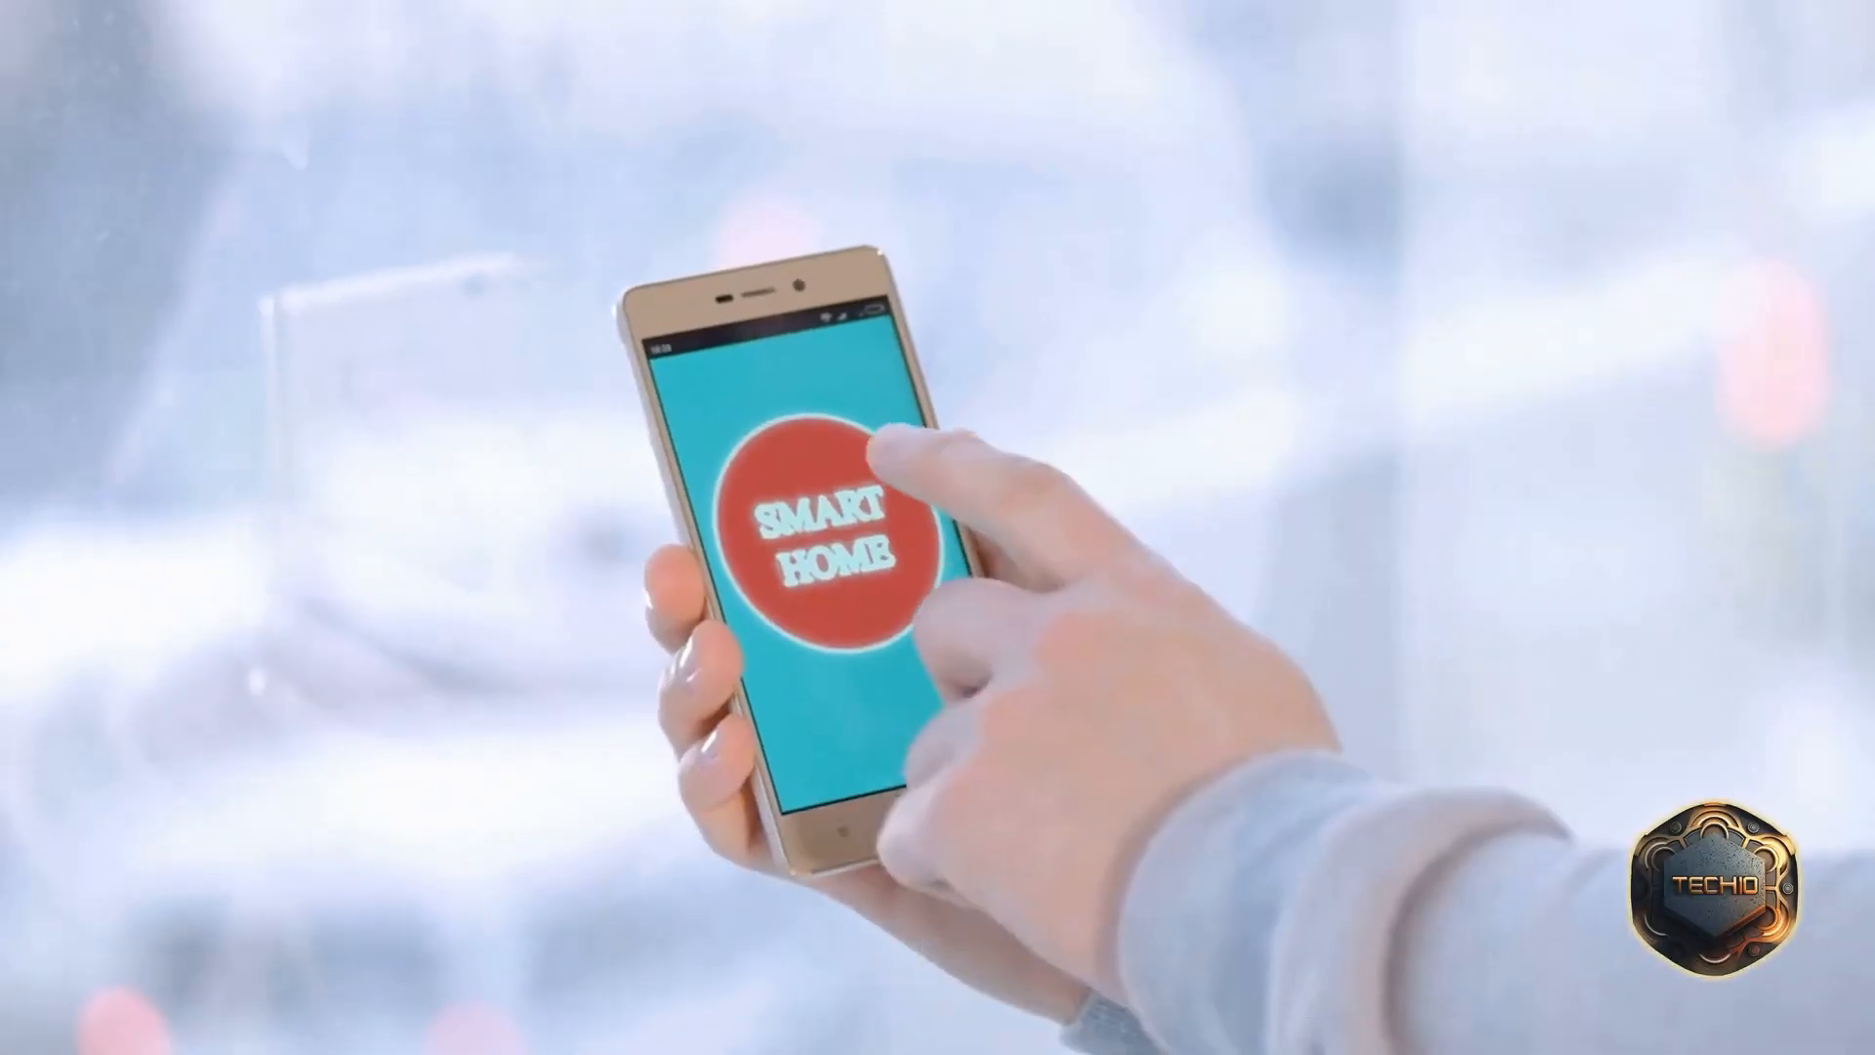
left_click(825, 538)
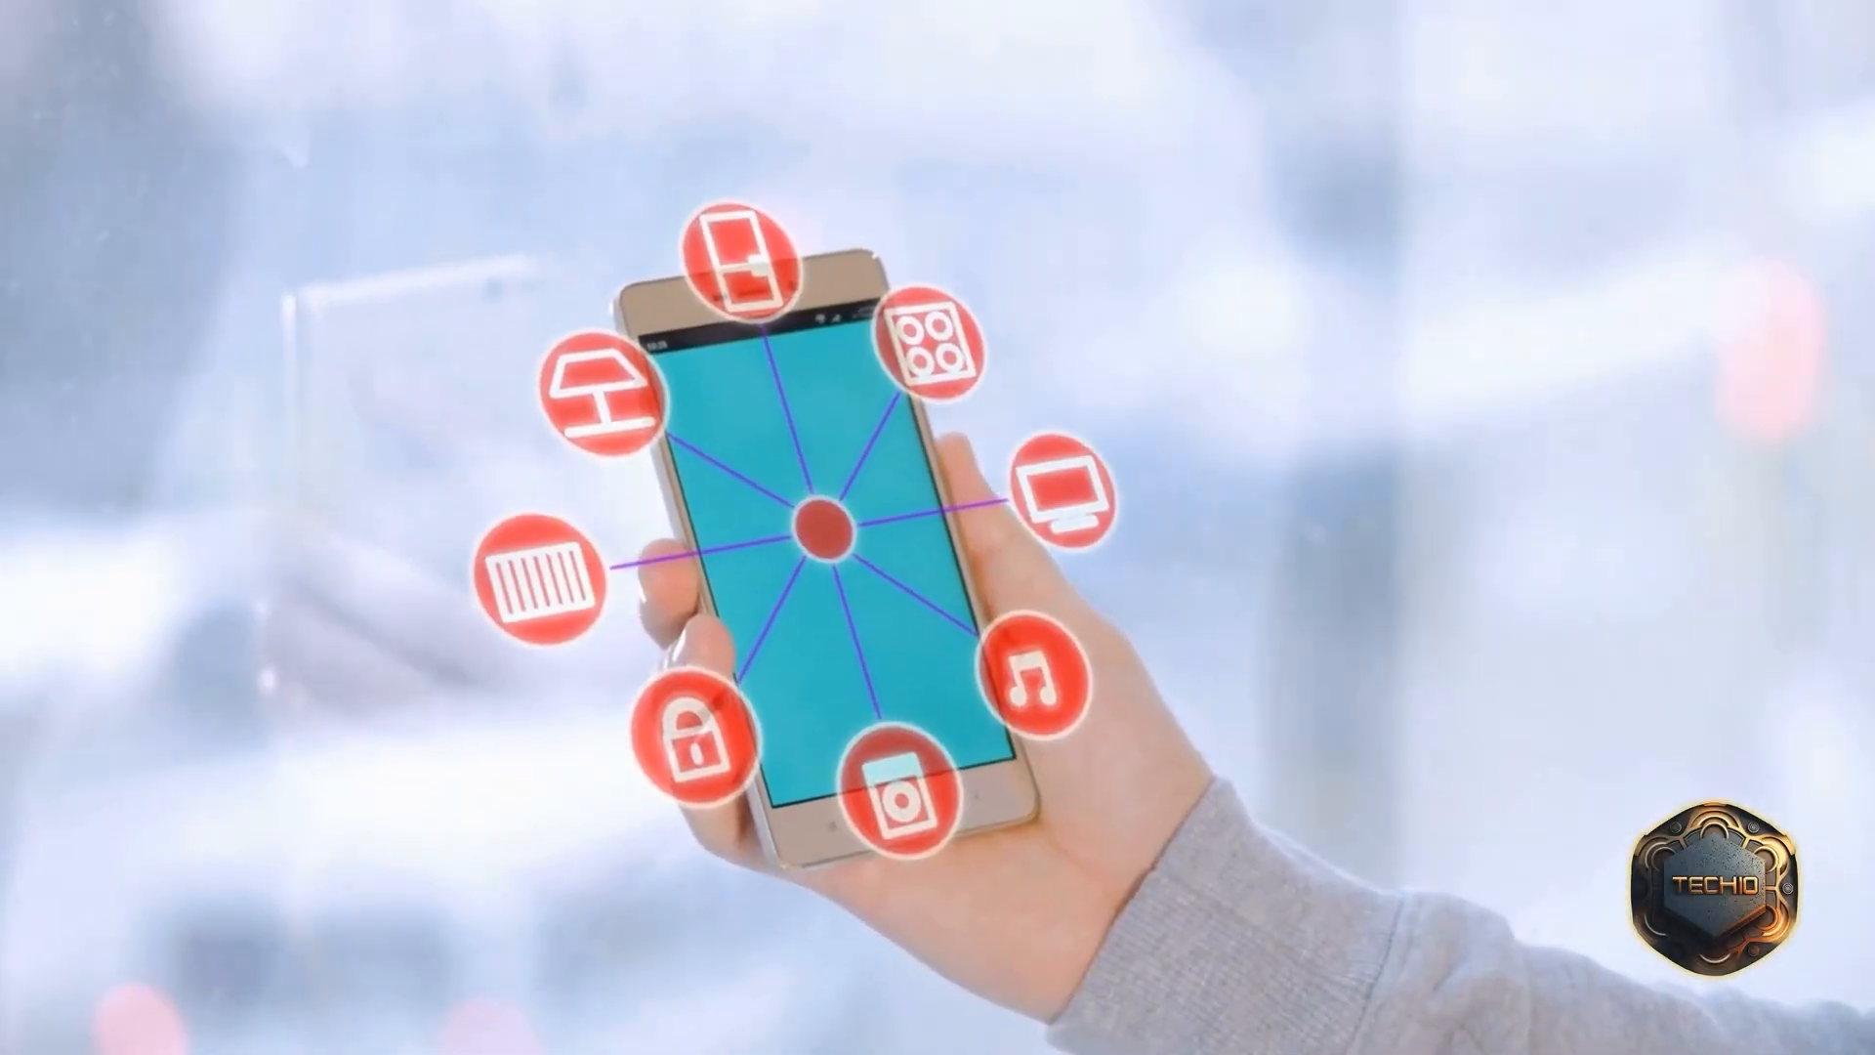